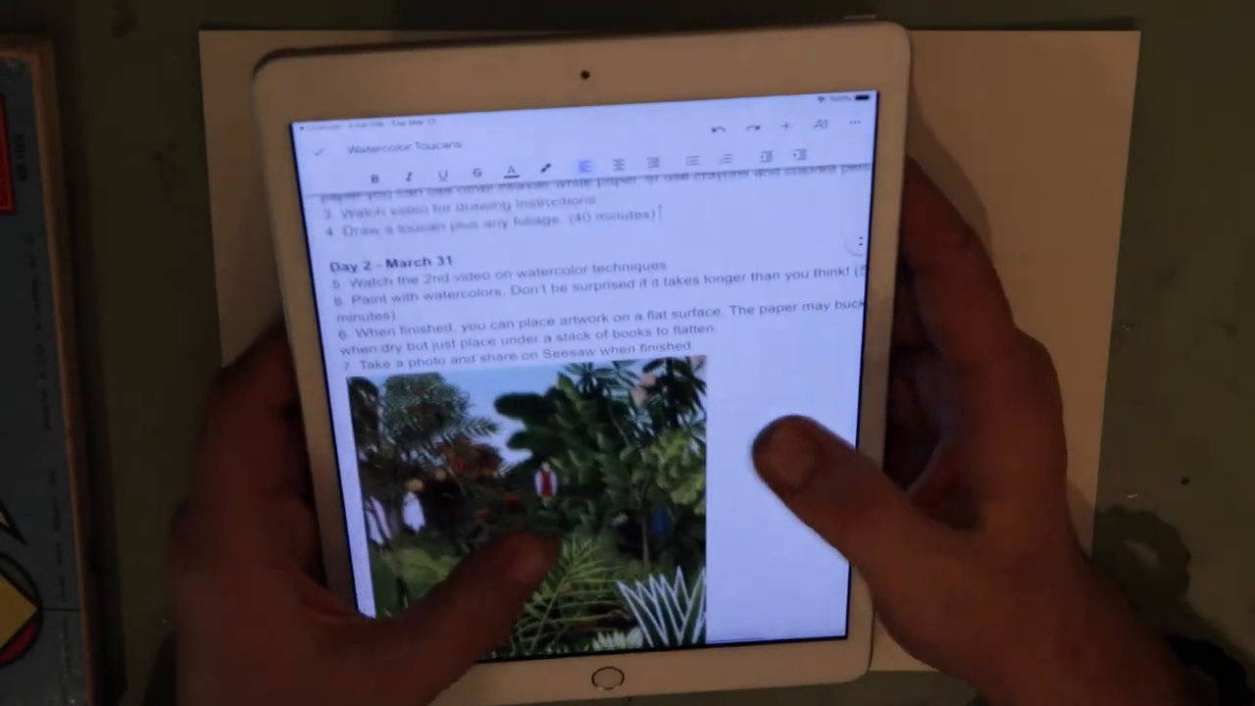
{"action": "scroll", "scroll_direction": "down", "scroll_amount": 3}
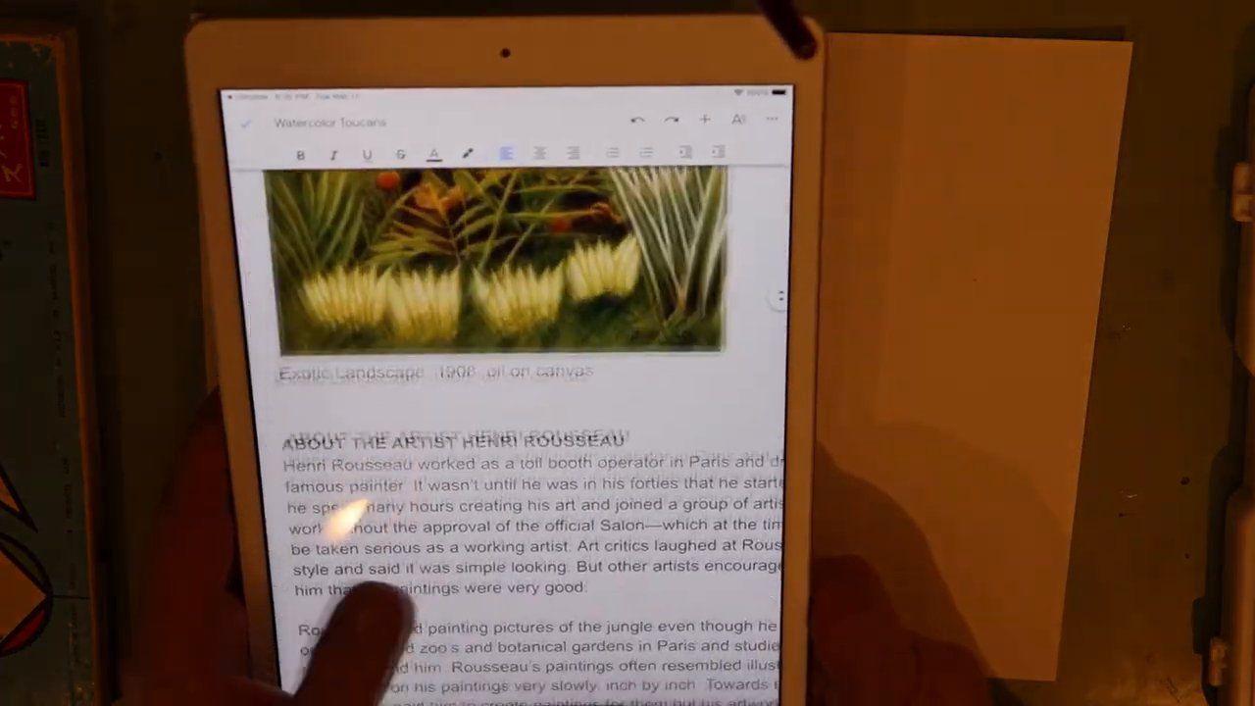
{"action": "scroll", "scroll_direction": "down", "scroll_amount": 3}
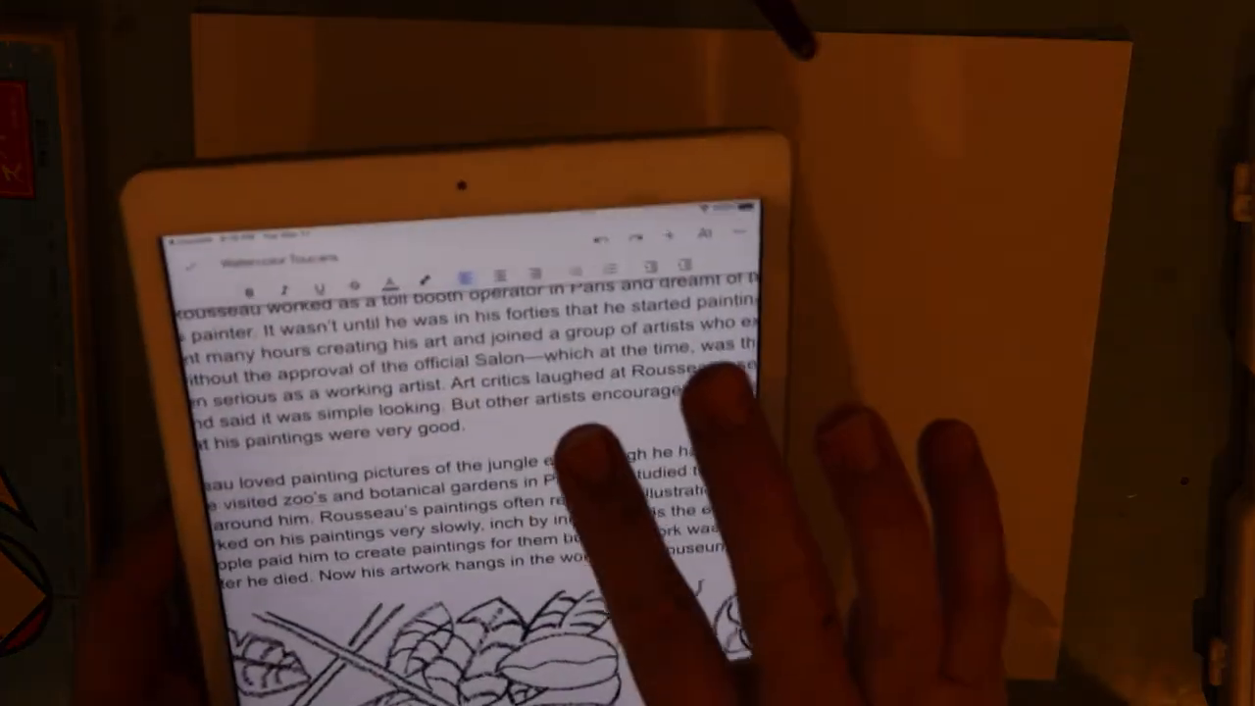